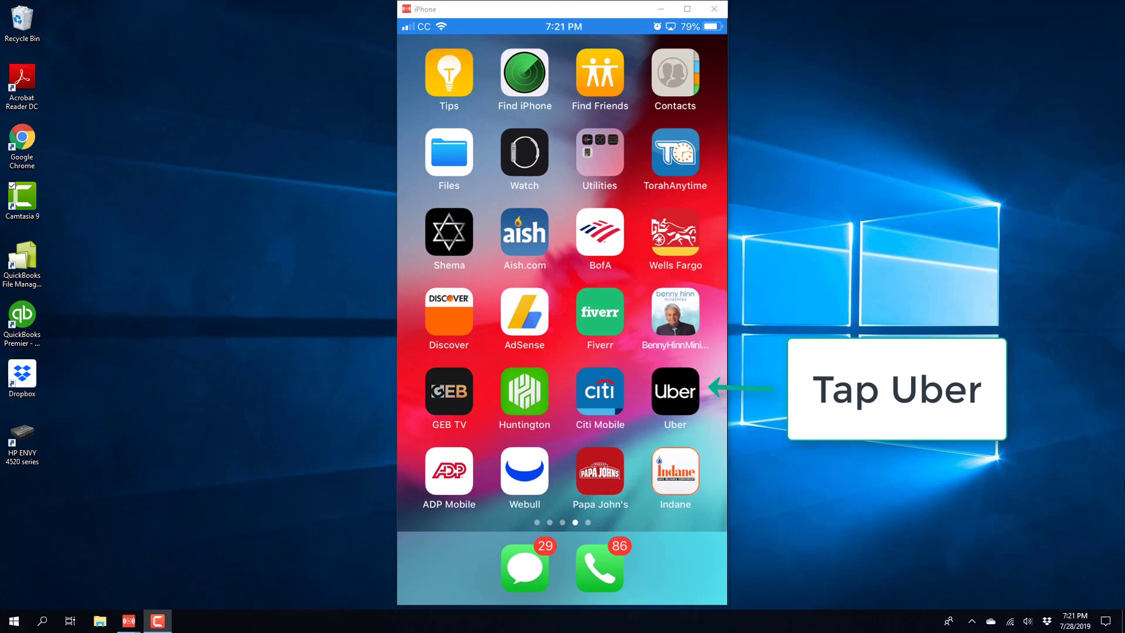
- Launch Uber from the home screen to reach the map with the destination prompt
click(674, 391)
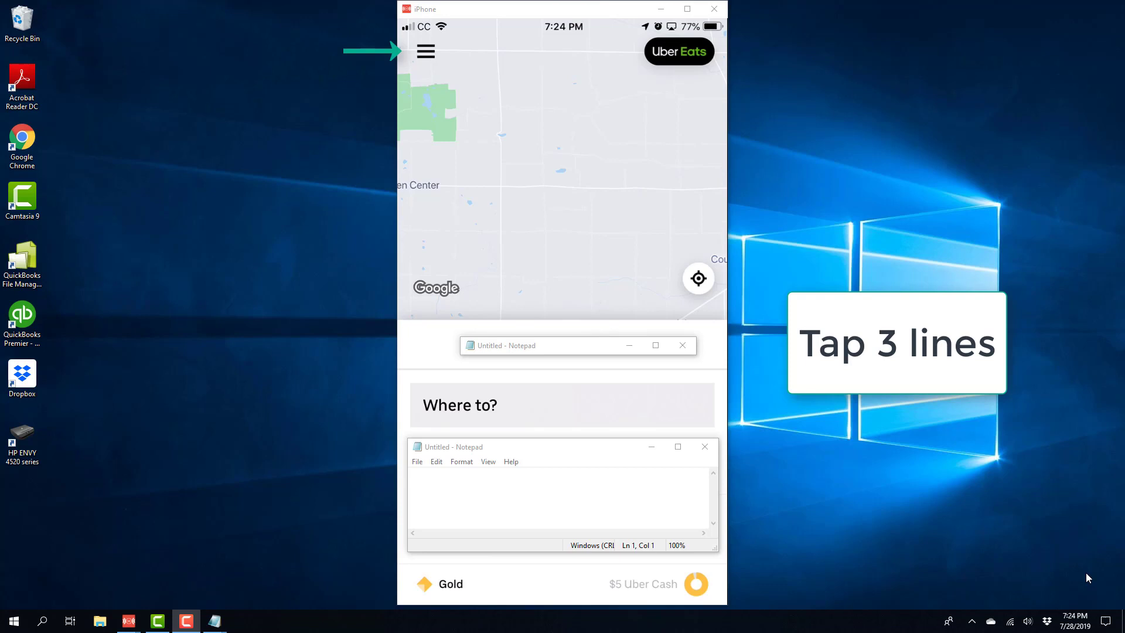
- Open the account side menu and go into Settings for the family profile
click(426, 51)
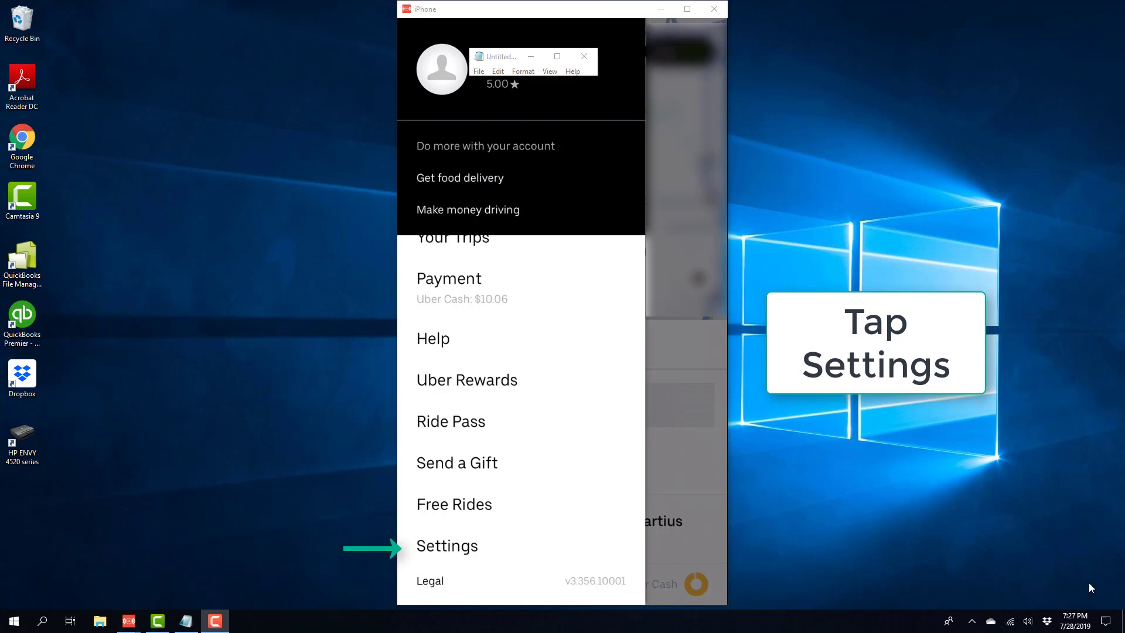
click(446, 545)
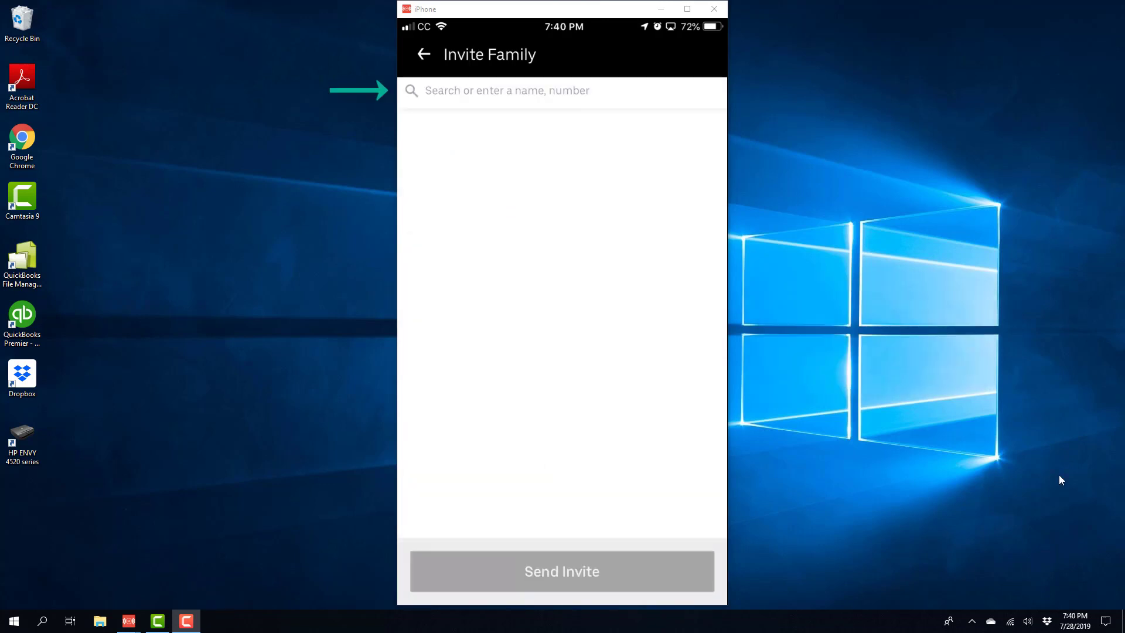
mouse_move(1054, 477)
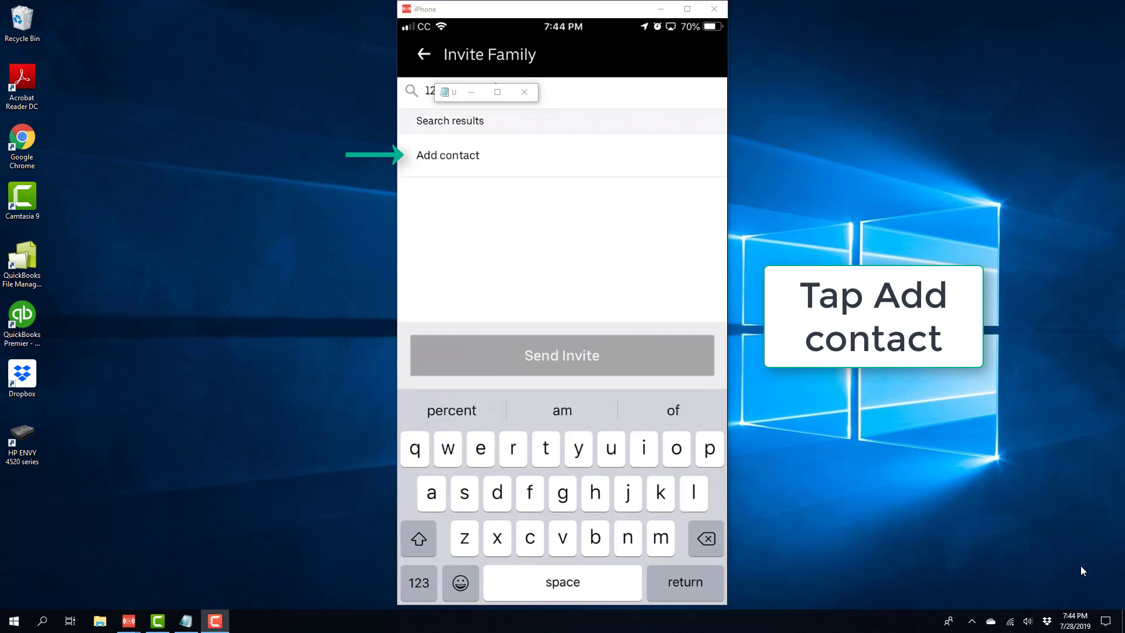
- Add the number as a contact, send the family invite and accept the terms of service
click(447, 155)
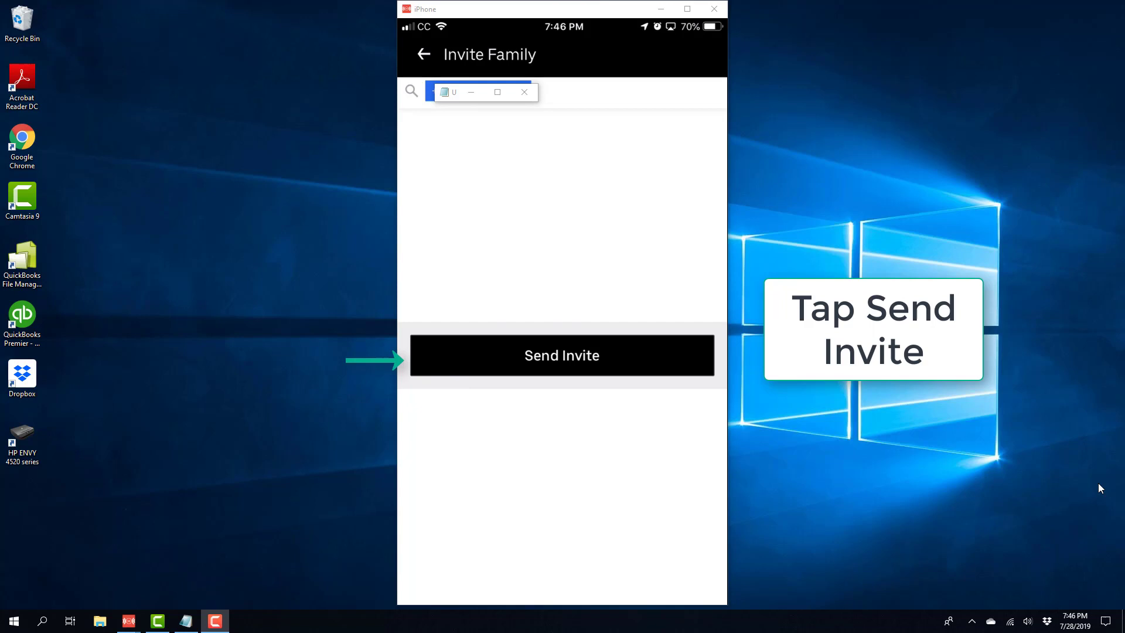
click(561, 355)
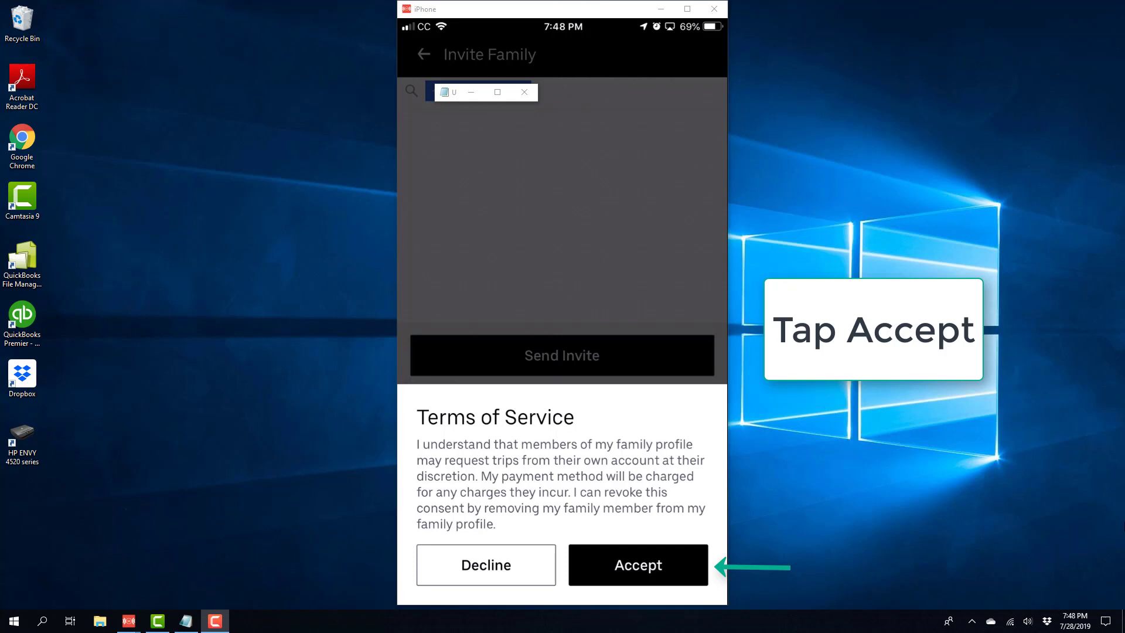
click(637, 565)
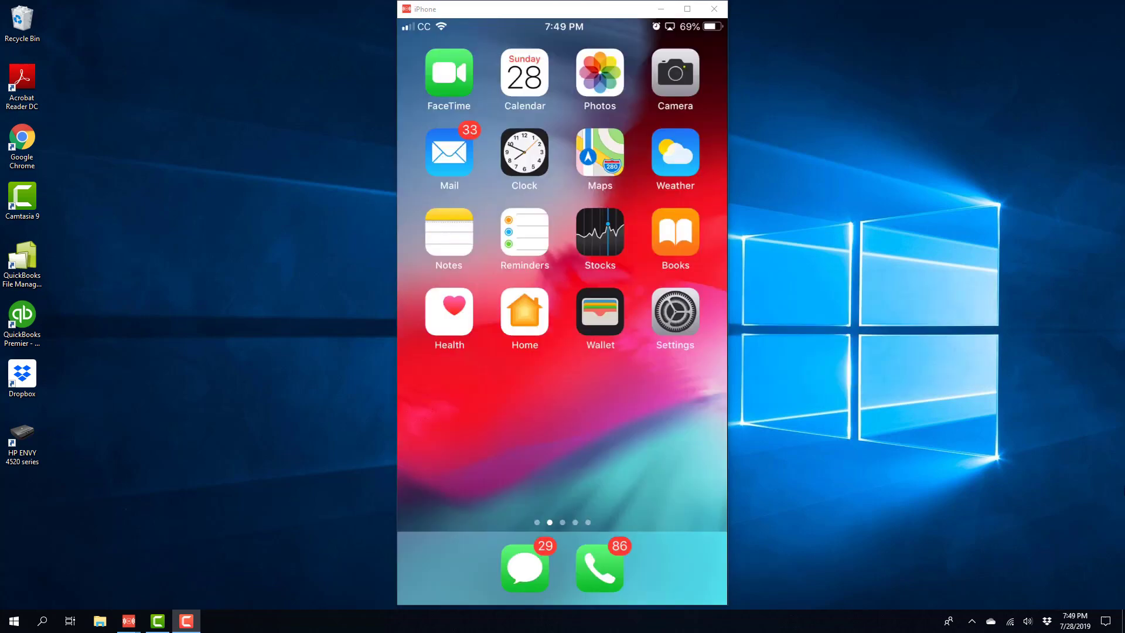